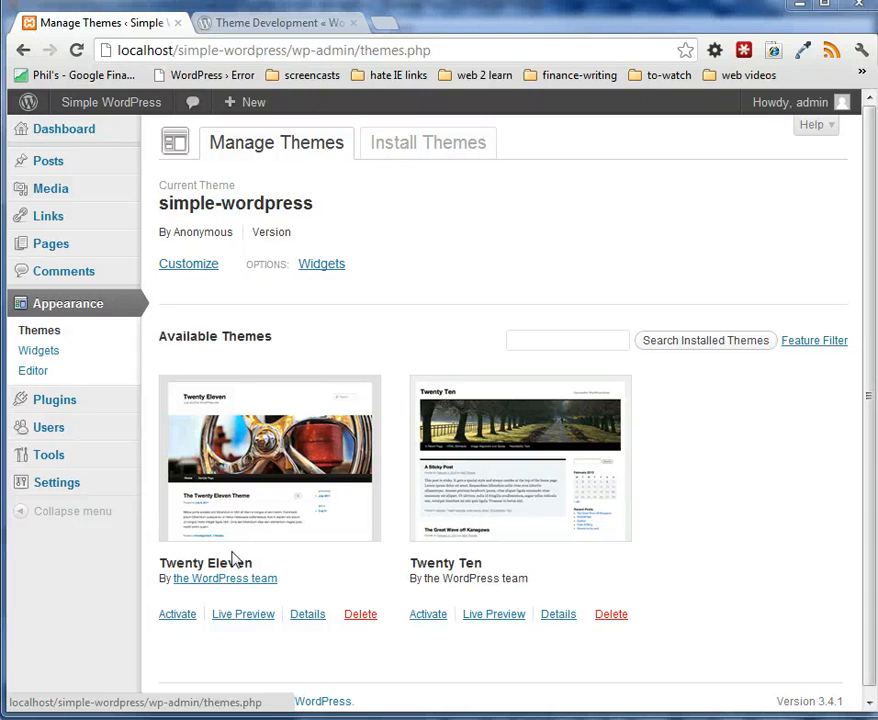
pyautogui.moveTo(221, 430)
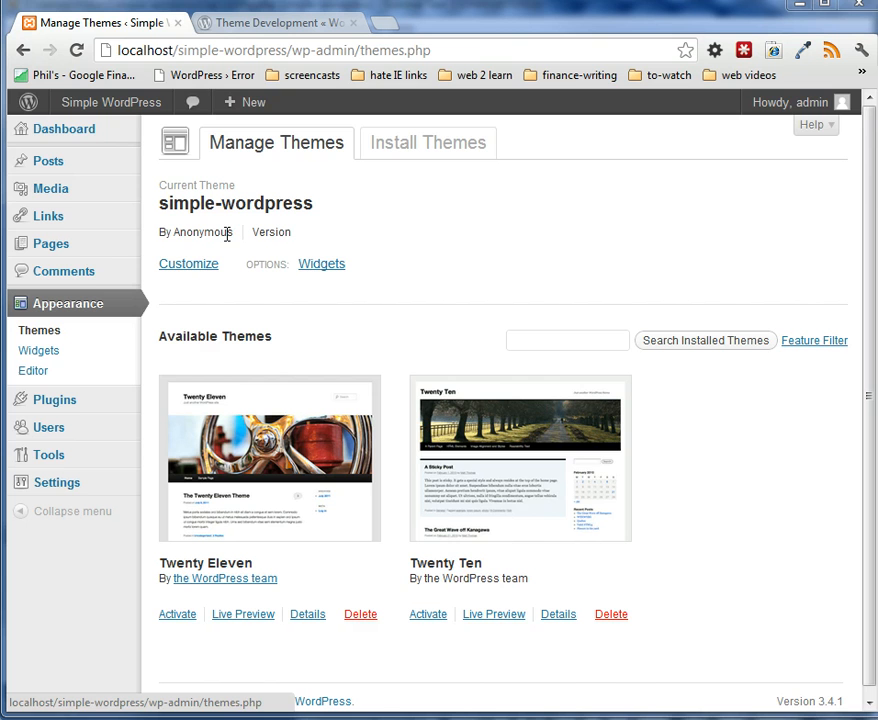
# Step: Switch to the 'Theme Development « WordPress Codex' tab showing the style.css header example
pyautogui.click(270, 22)
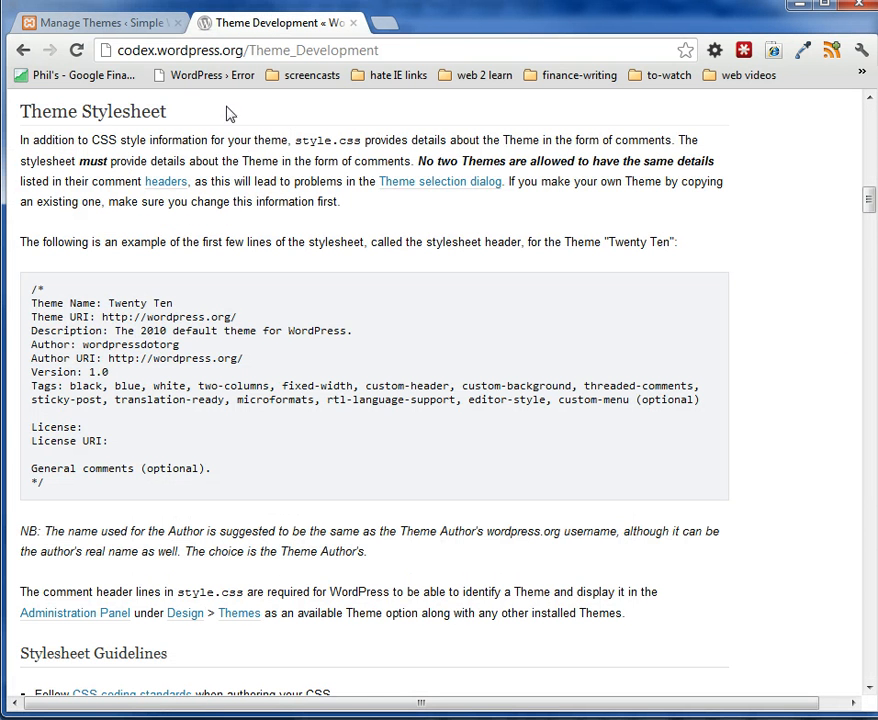
pyautogui.scroll(-3)
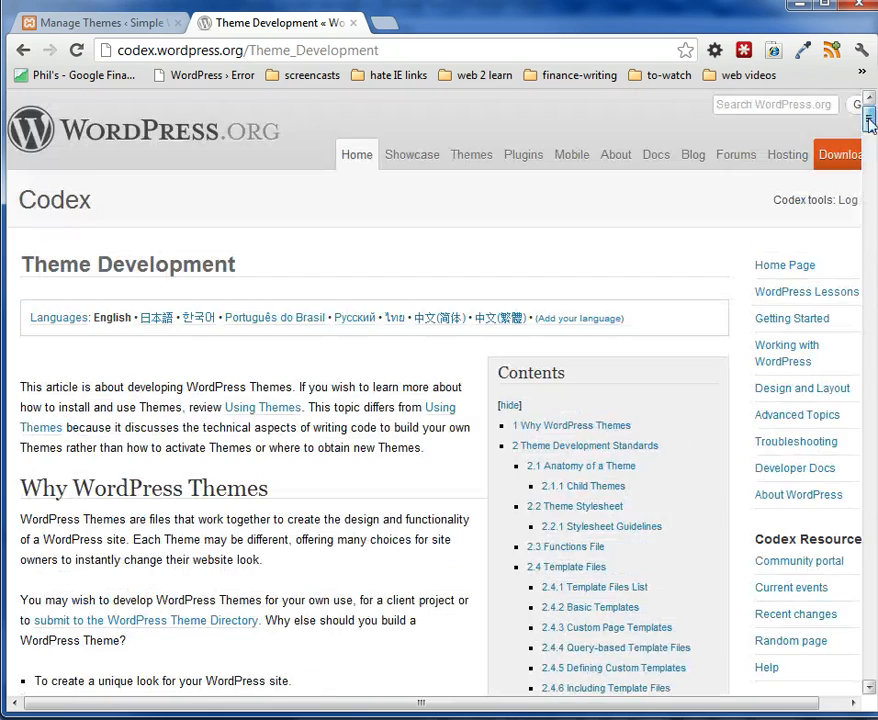
pyautogui.scroll(-3)
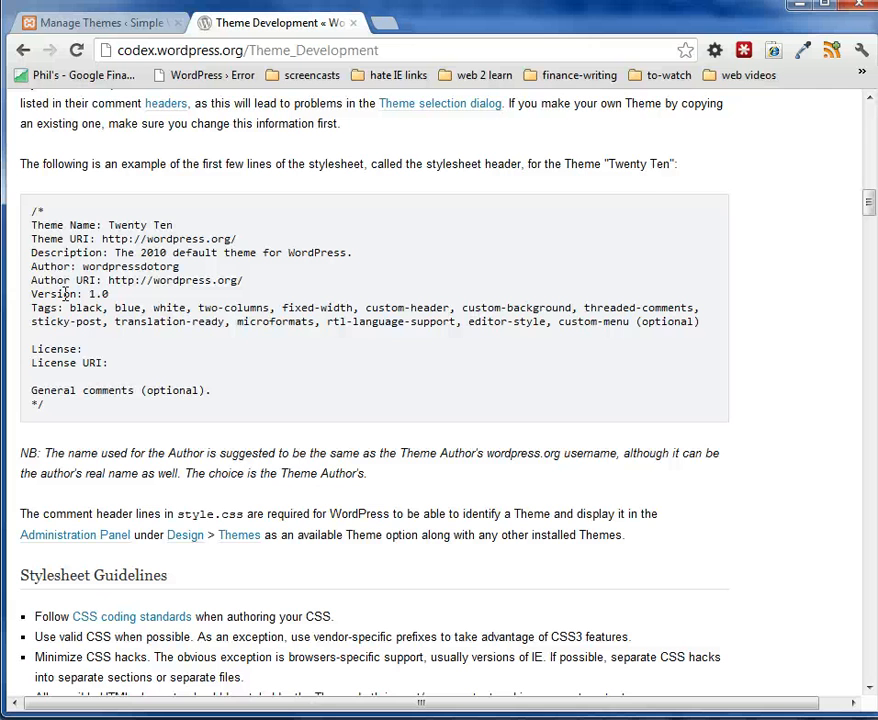
pyautogui.moveTo(35, 212)
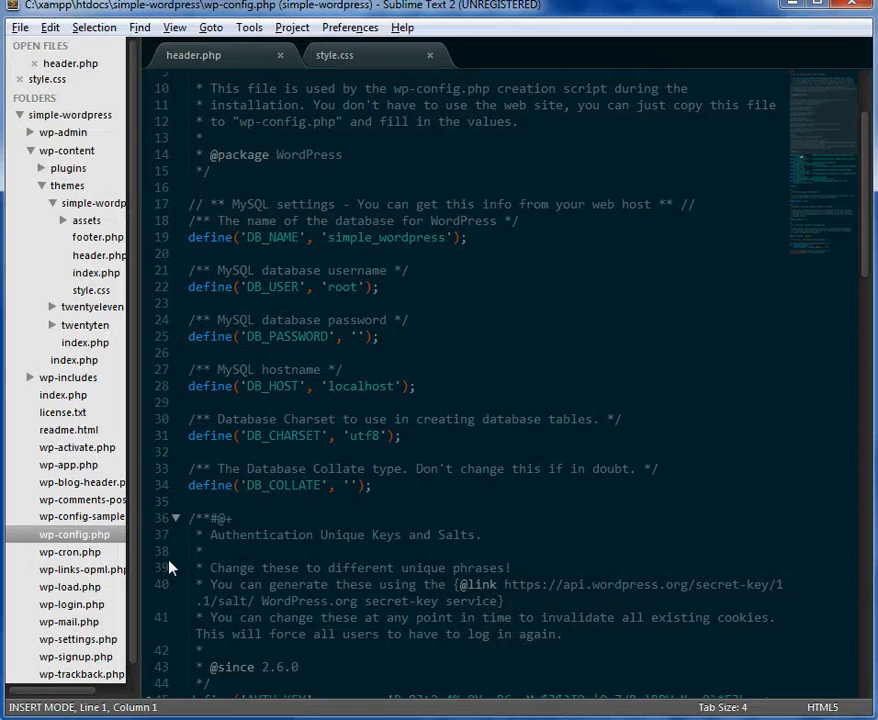
# Step: Open style.css, expand assets, and type the header with Theme Name: Simple WordPress
pyautogui.click(334, 55)
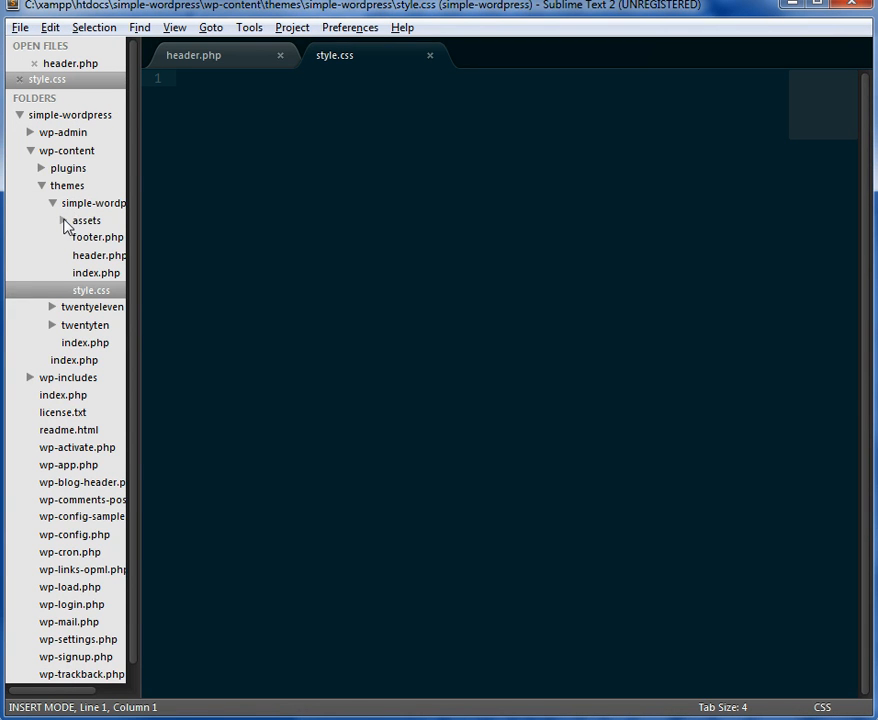
pyautogui.click(86, 220)
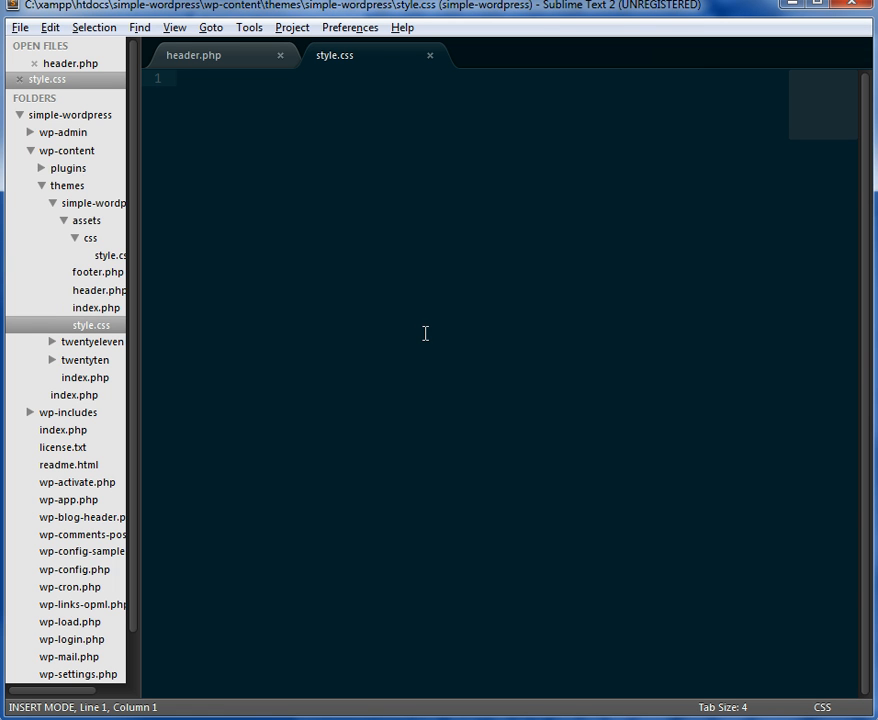
pyautogui.write('/*\\nTheme Name: Simple WordPress\\nTheme URI:\\nDescription: Super groovy WordPress theme\\nAuthor: wordpressdotorg\\nAuthor URI: http://kingluddite.com\\n*/')
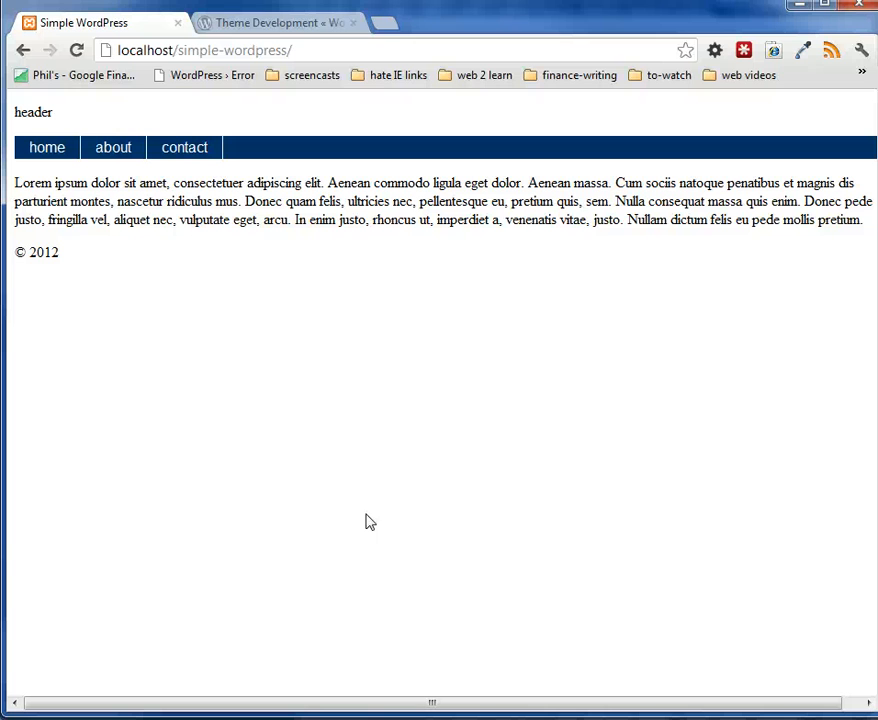
pyautogui.moveTo(340, 397)
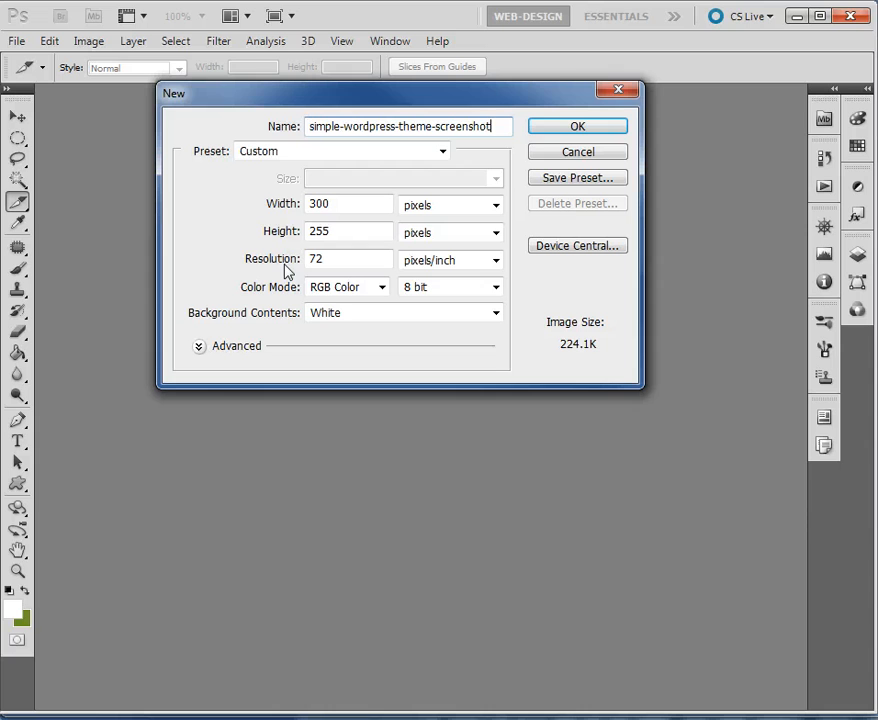
pyautogui.moveTo(378, 248)
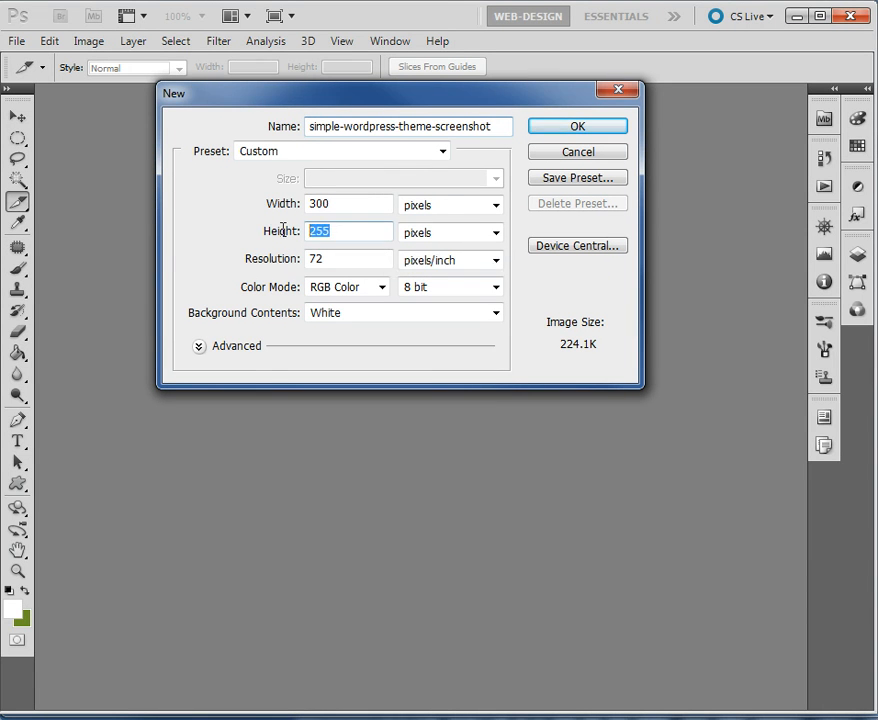
# Step: Enter height 225 and confirm the 300×225 simple-wordpress-theme-screenshot document
pyautogui.write('225')
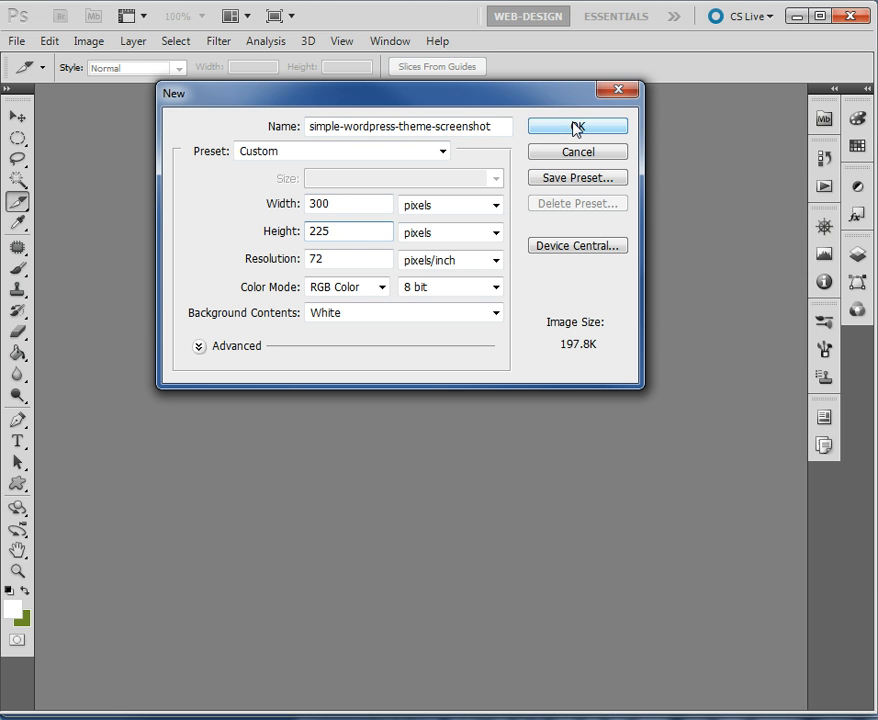
pyautogui.click(577, 127)
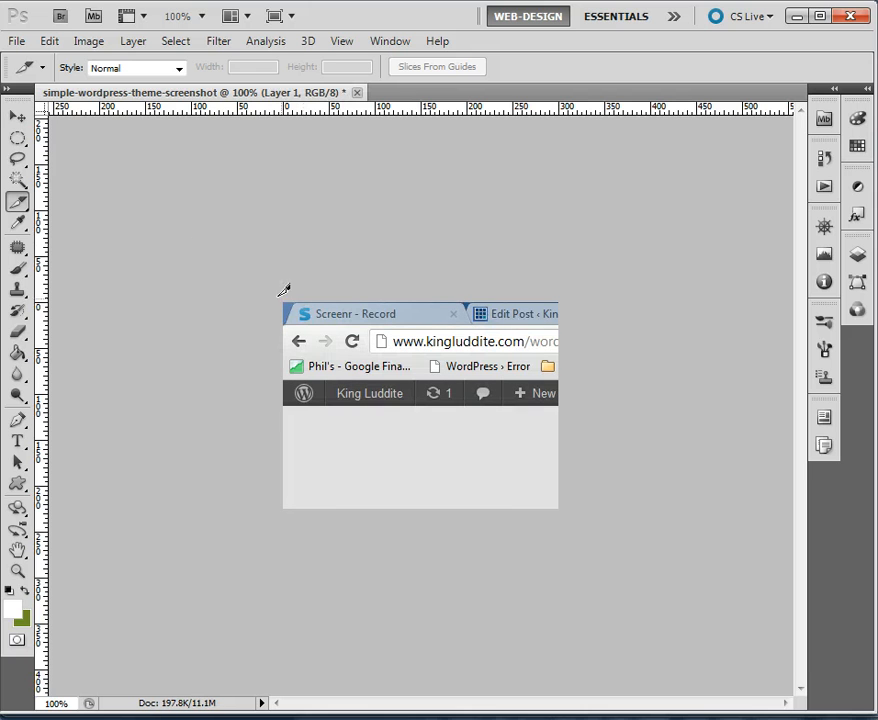
pyautogui.moveTo(78, 285)
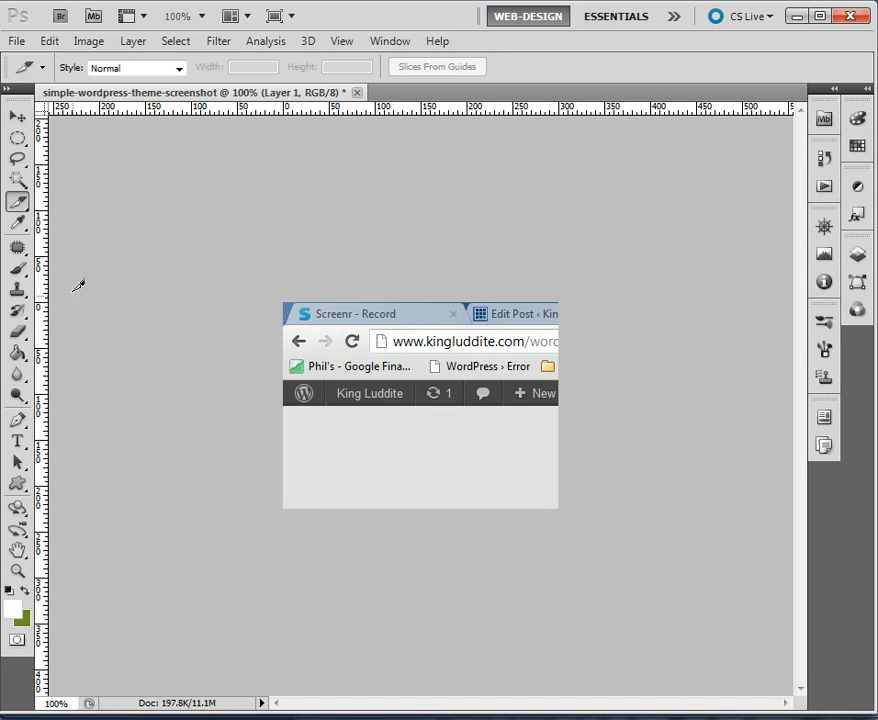
# Step: Place the Simple WordPress front-page capture on the canvas using the Move tool
pyautogui.click(17, 120)
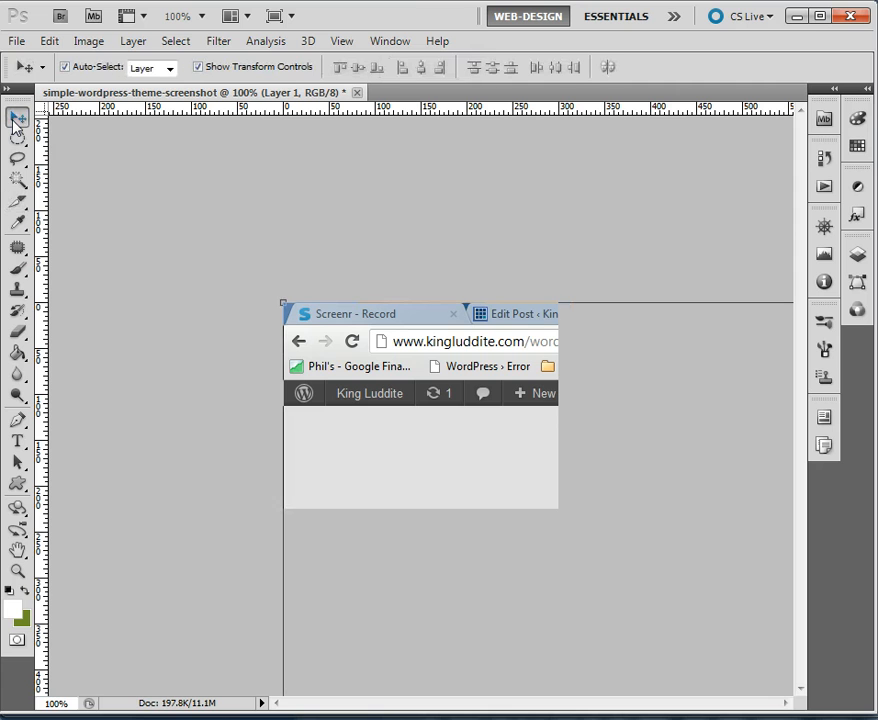
pyautogui.moveTo(295, 310)
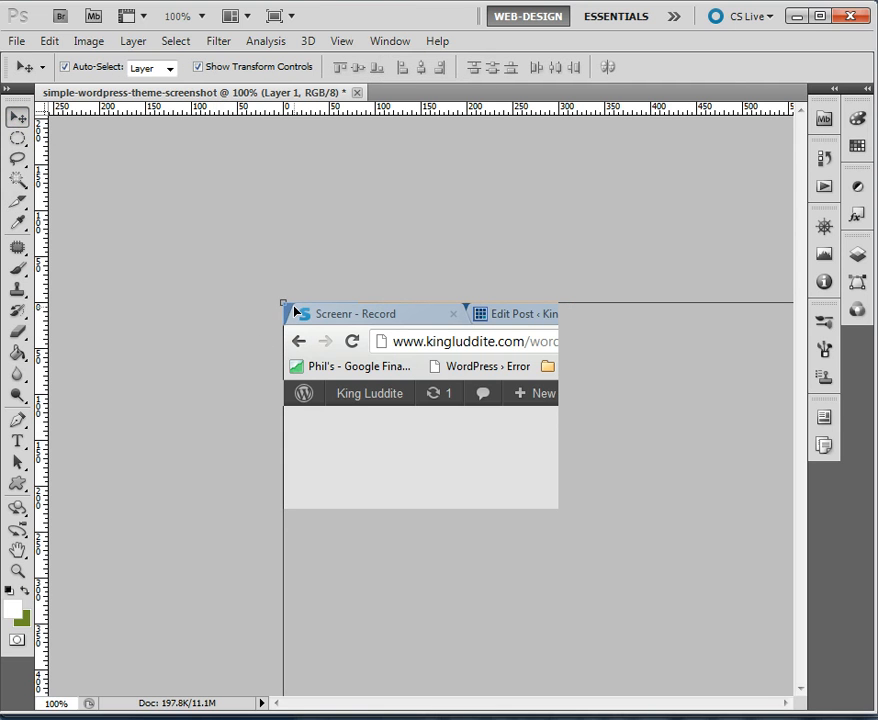
pyautogui.moveTo(283, 300)
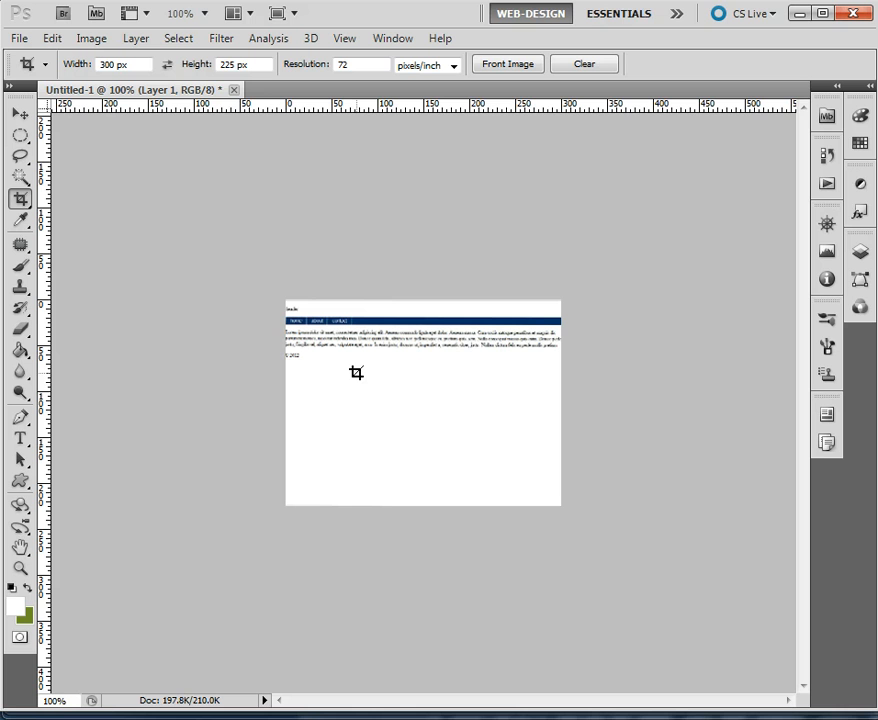
pyautogui.moveTo(216, 201)
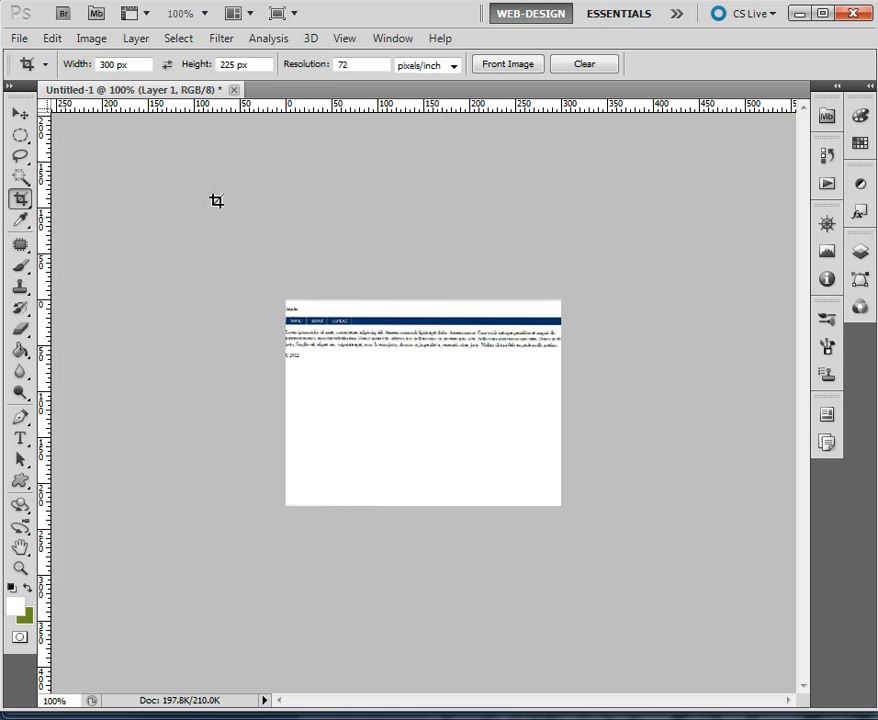
pyautogui.click(18, 37)
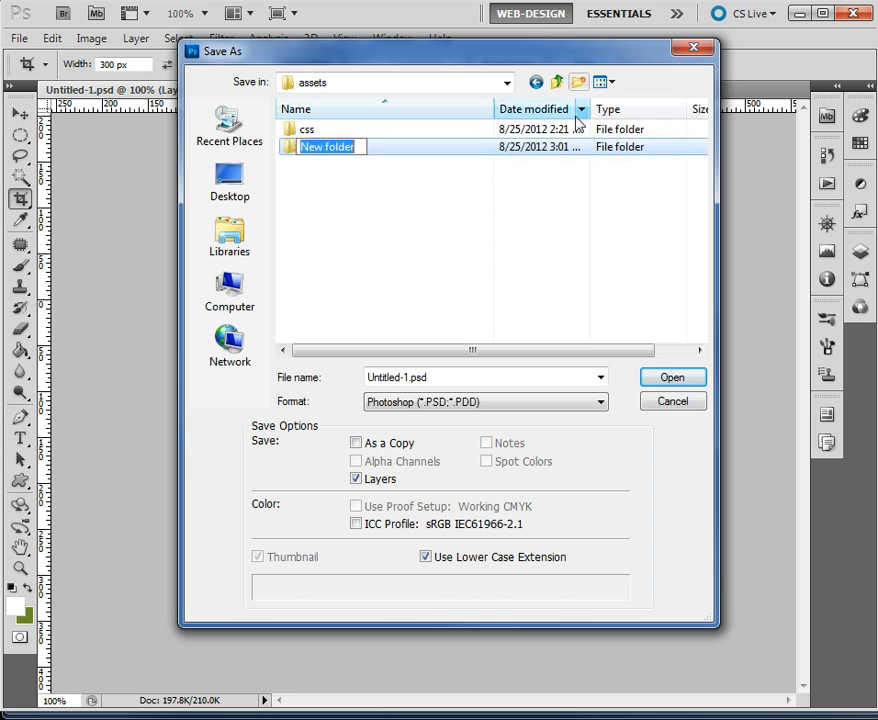
# Step: Create a 'photoshop' folder inside assets and save the image as screenshot.psd
pyautogui.write('photo')
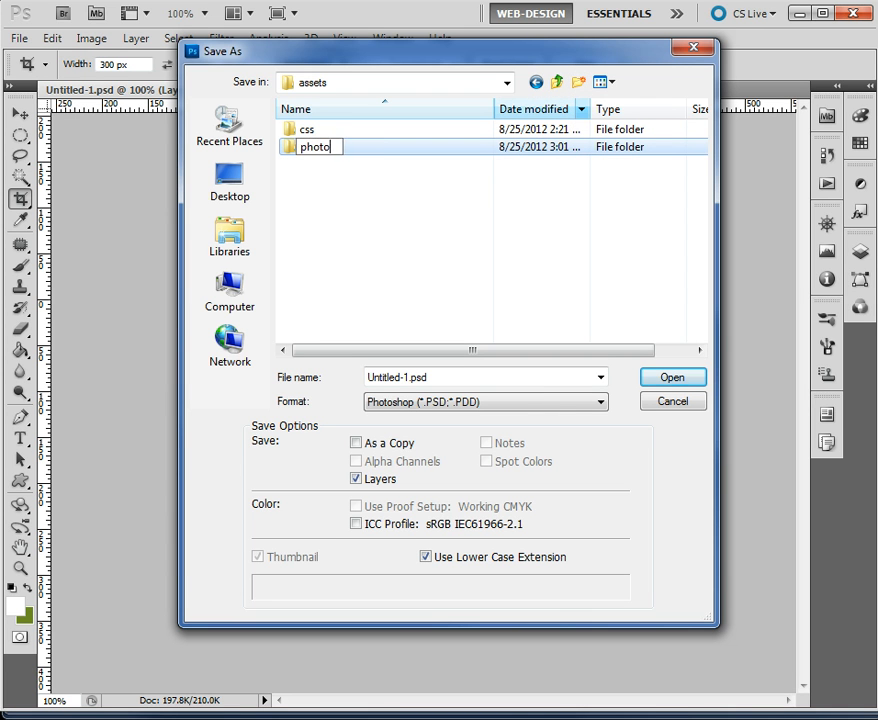
pyautogui.write('shop')
pyautogui.click(486, 377)
pyautogui.write('screenshot')
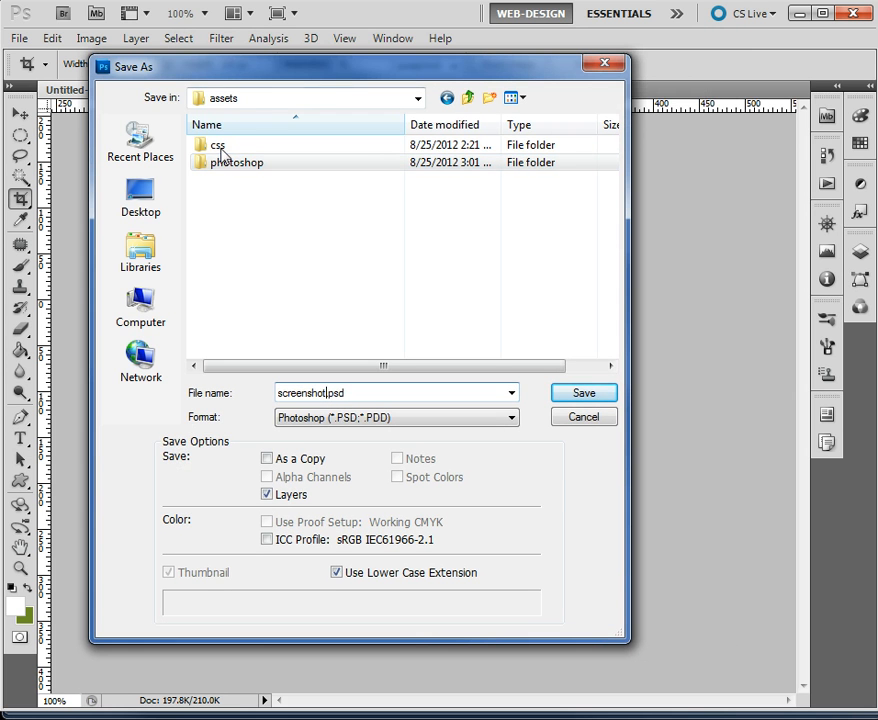
pyautogui.click(583, 392)
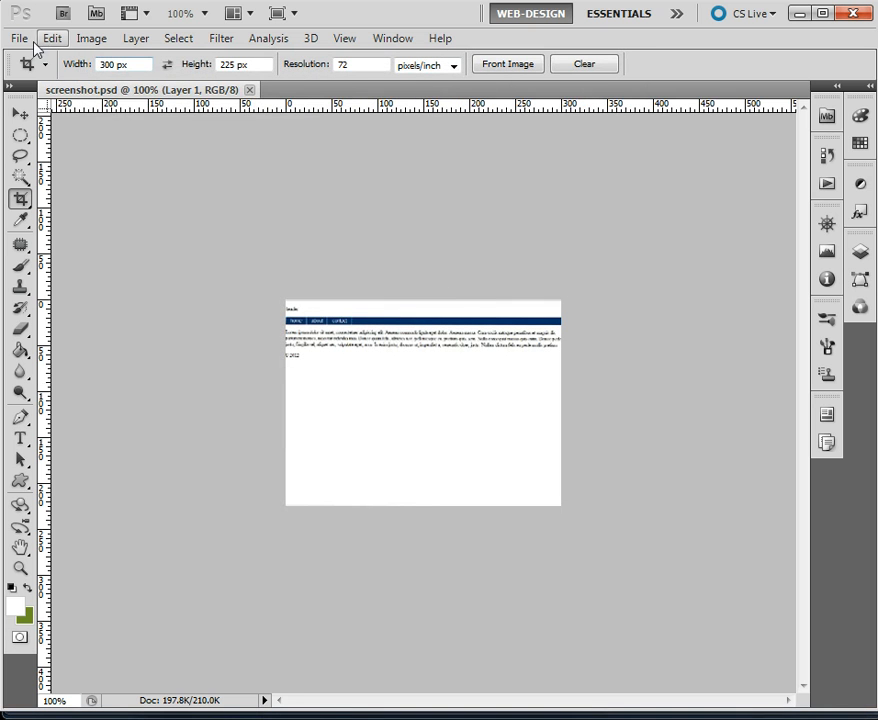
# Step: Open Save for Web & Devices, browse folders, then cancel the first save attempt
pyautogui.click(18, 38)
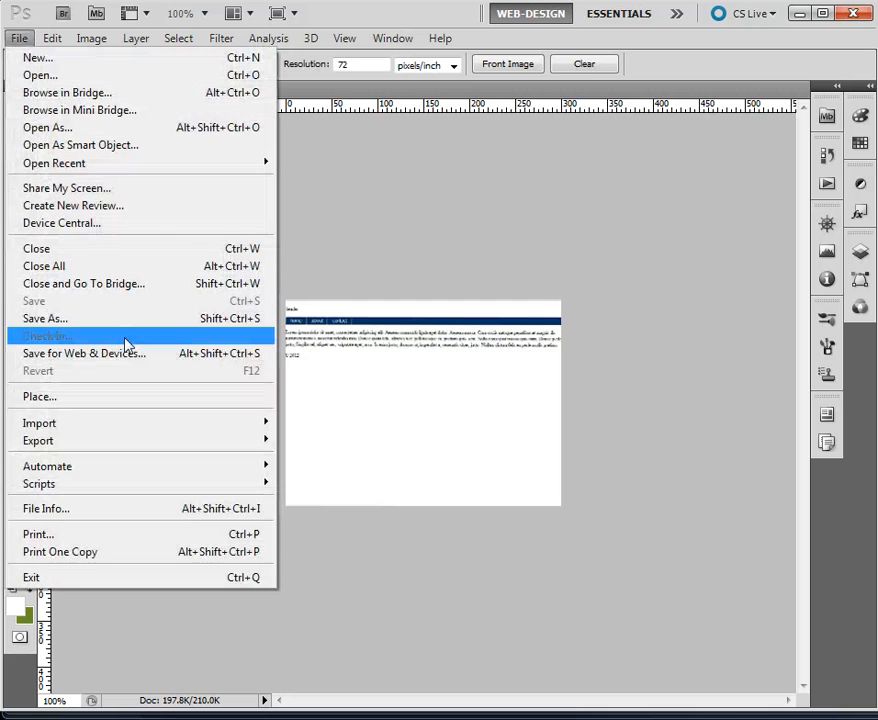
pyautogui.click(84, 353)
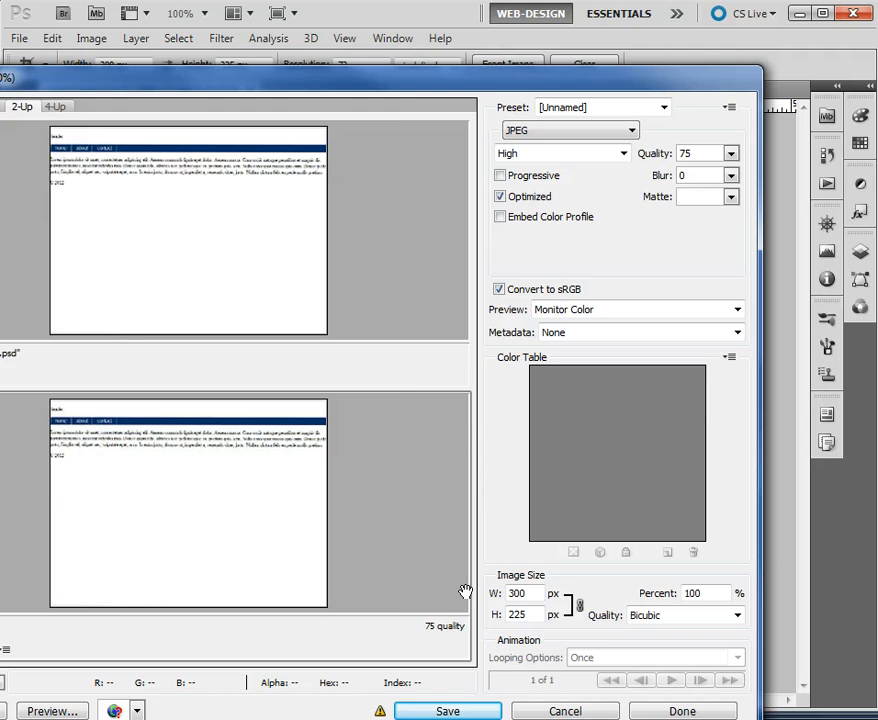
pyautogui.click(447, 711)
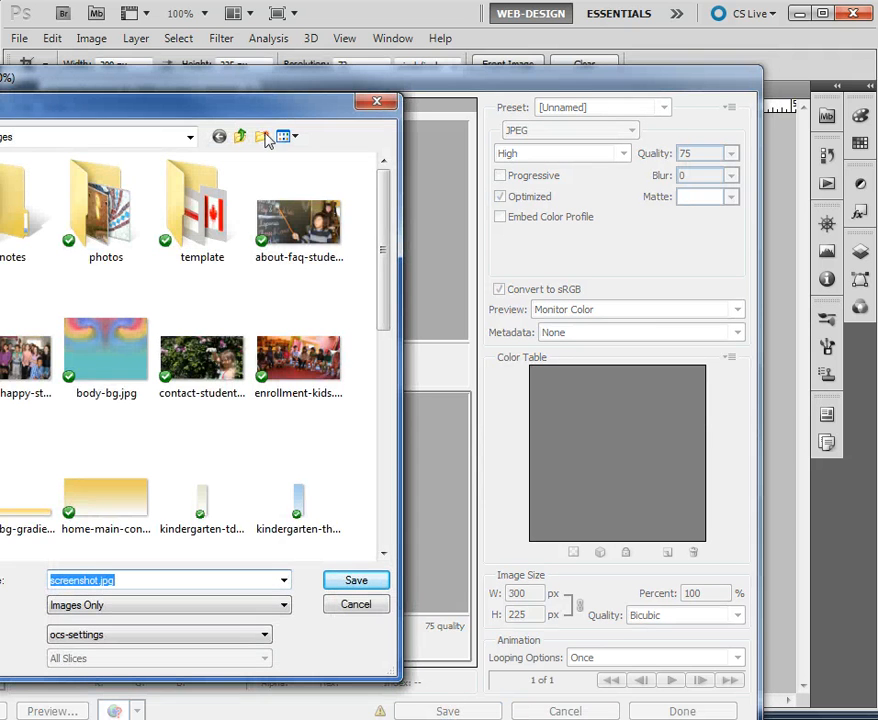
pyautogui.click(282, 136)
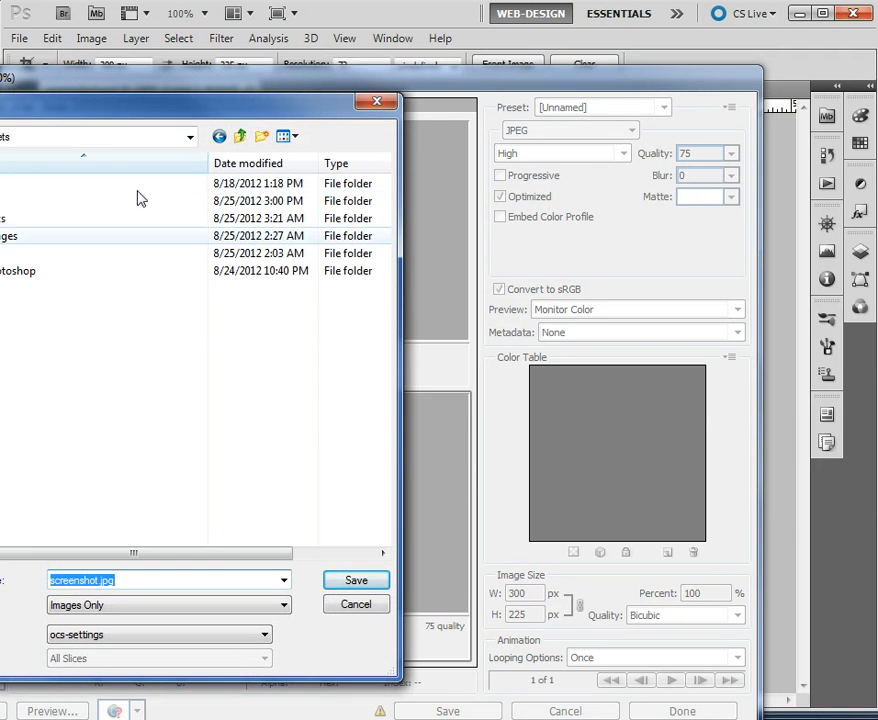
pyautogui.click(240, 136)
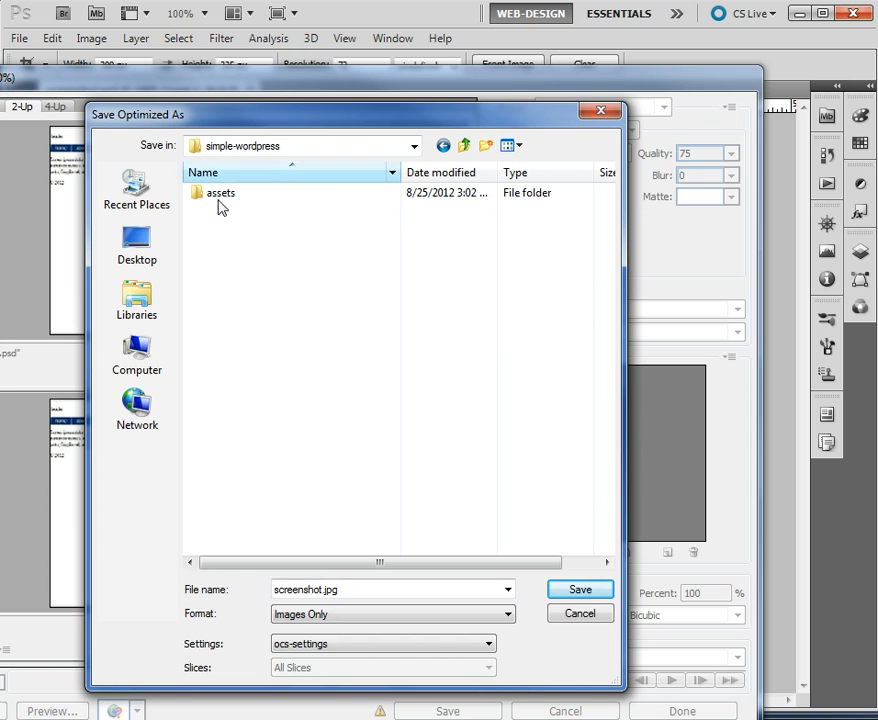
pyautogui.click(390, 589)
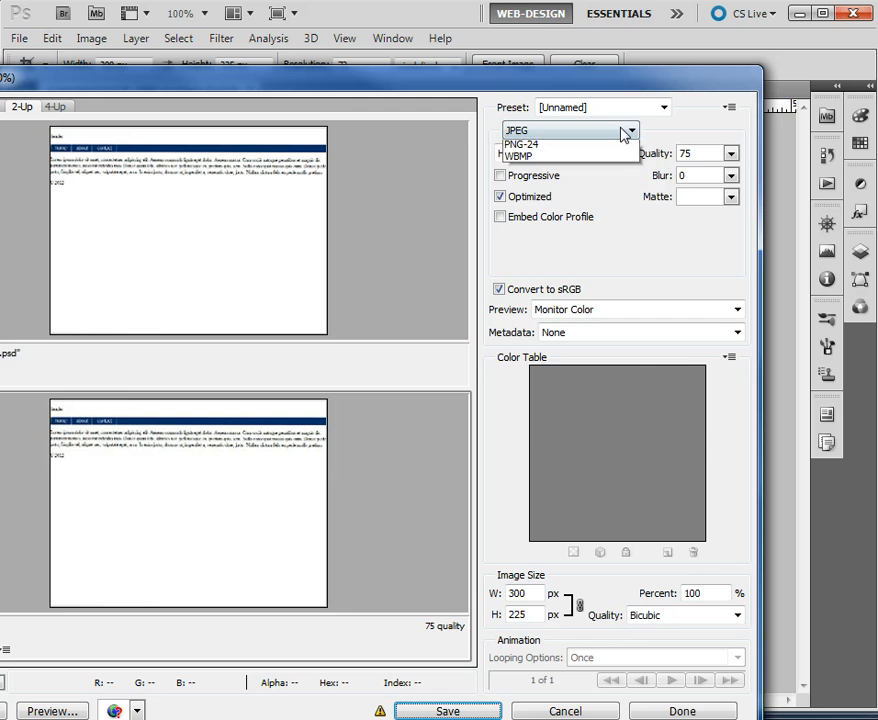
# Step: Switch the format to PNG-8 and save screenshot.png into the simple-wordpress theme folder
pyautogui.click(519, 130)
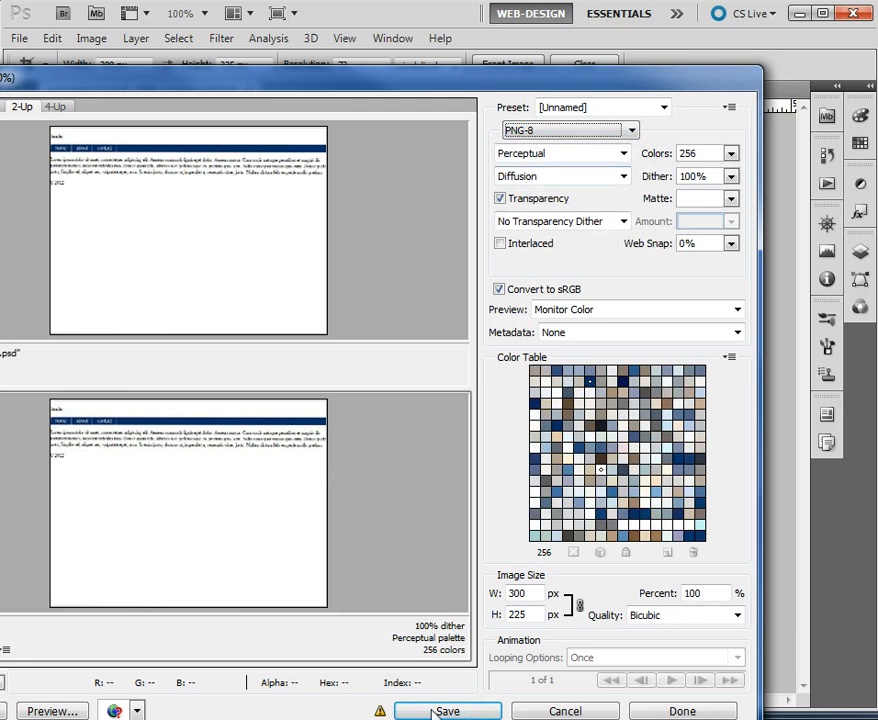
pyautogui.click(447, 711)
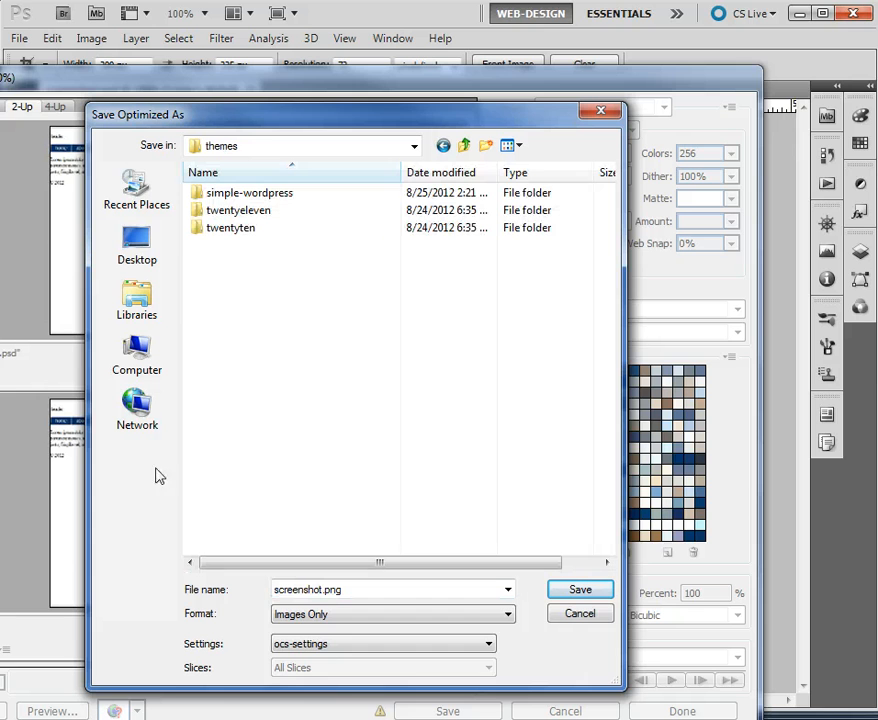
pyautogui.doubleClick(250, 192)
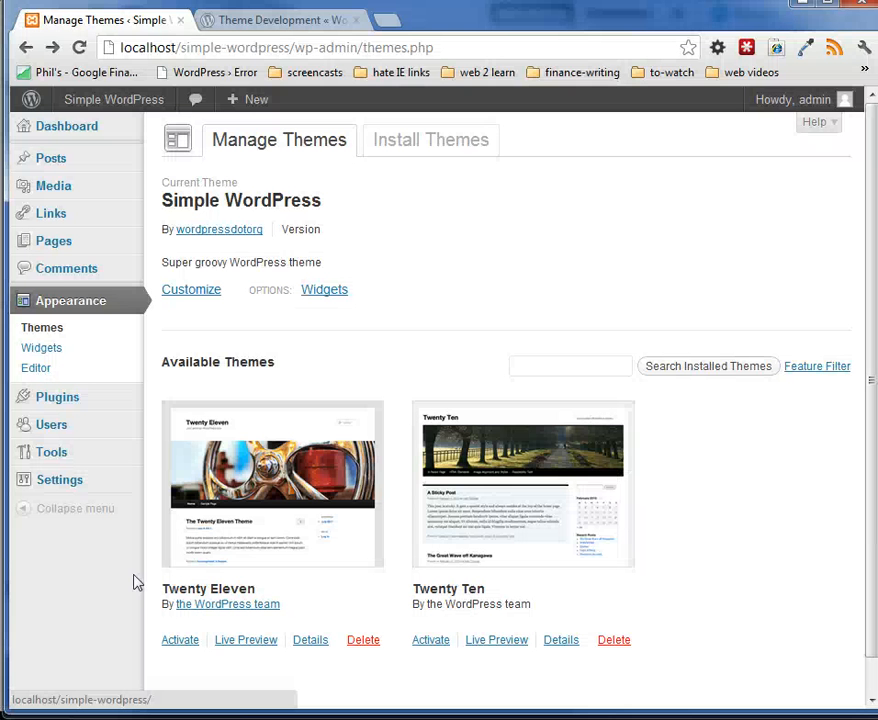
pyautogui.moveTo(15, 518)
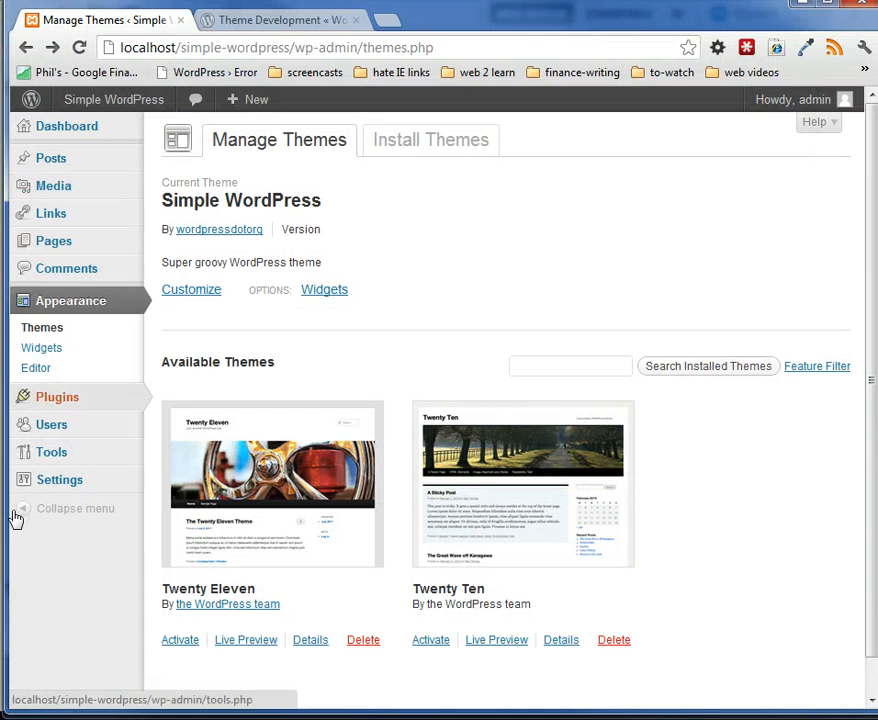
# Step: Reload Manage Themes so the screenshot thumbnail appears beside Simple WordPress
pyautogui.click(80, 47)
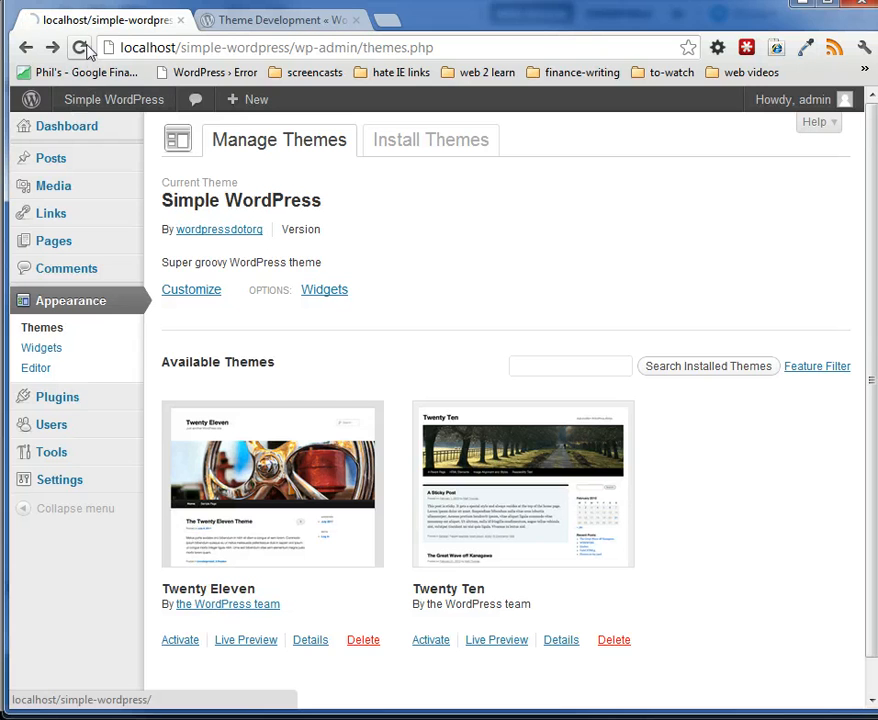
pyautogui.click(79, 47)
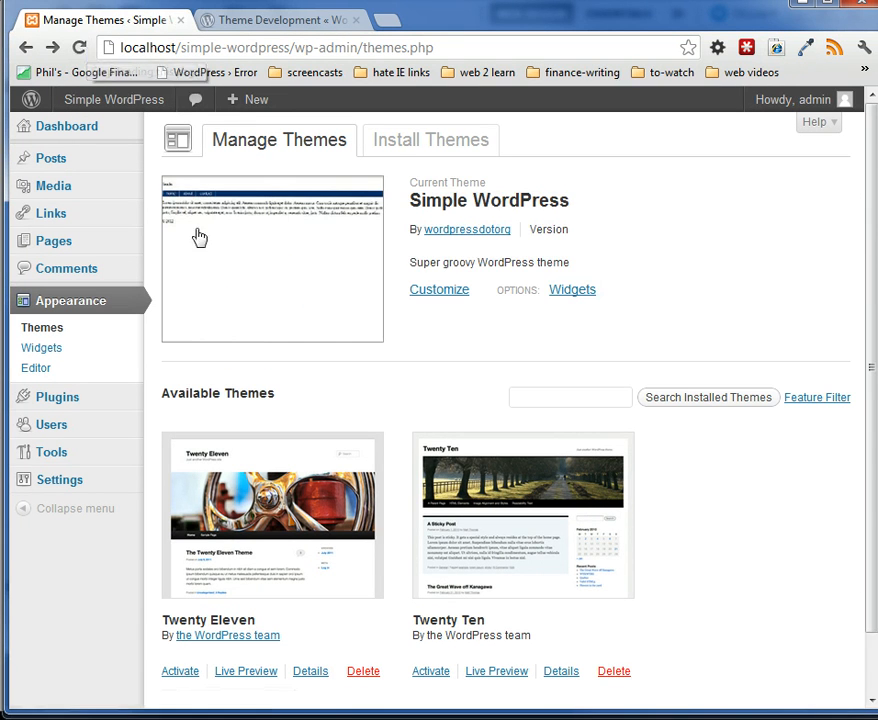
pyautogui.moveTo(247, 264)
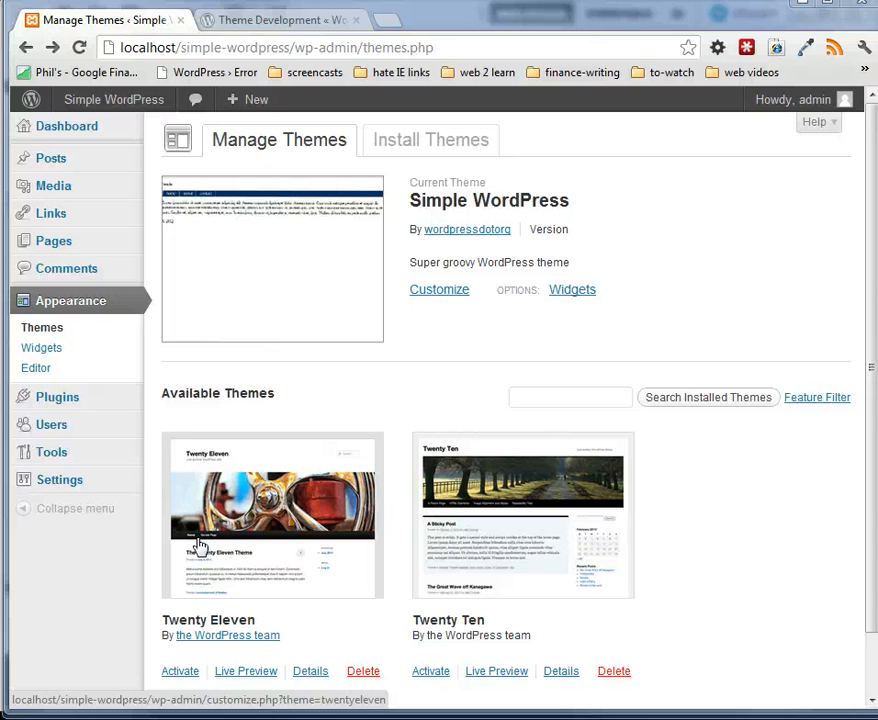
pyautogui.moveTo(180, 671)
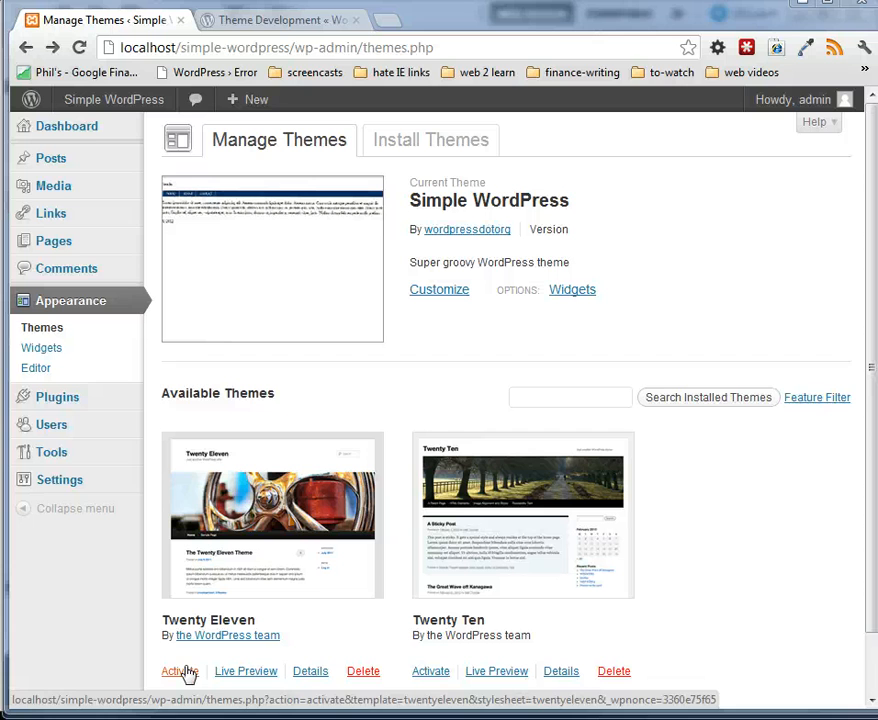